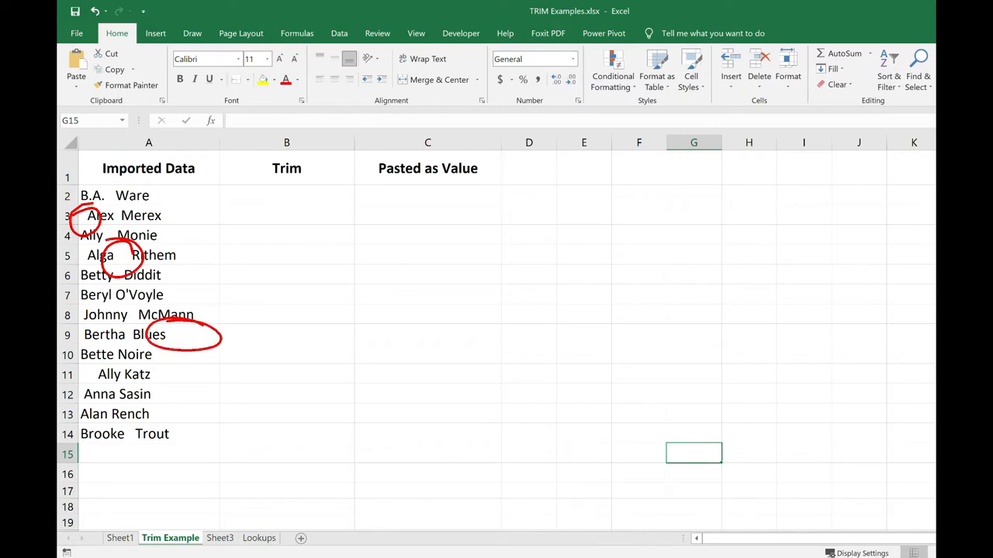
# Enter =TRIM(A2) in B2 to return 'B.A. Ware' without its extra spaces.
pyautogui.click(285, 195)
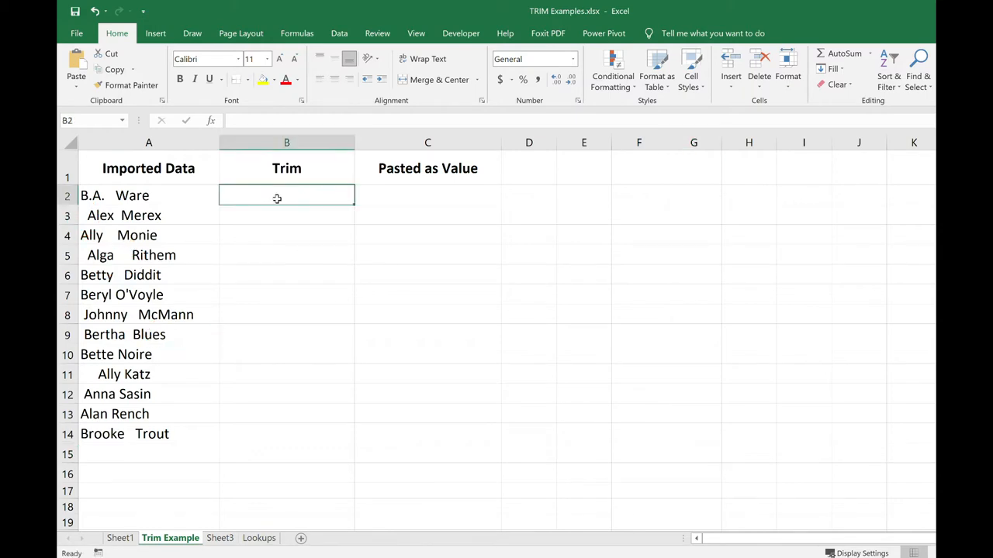
pyautogui.write('=')
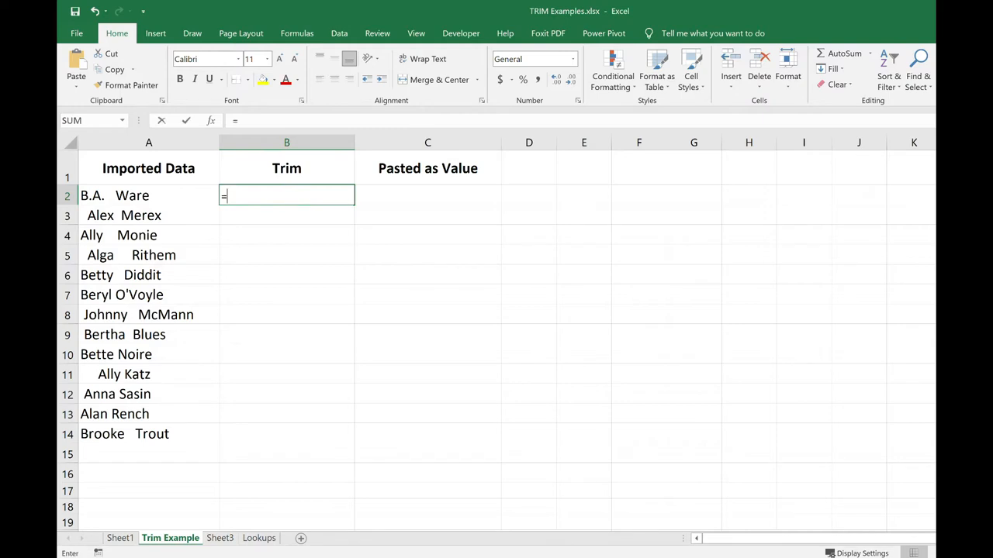
pyautogui.write('trim')
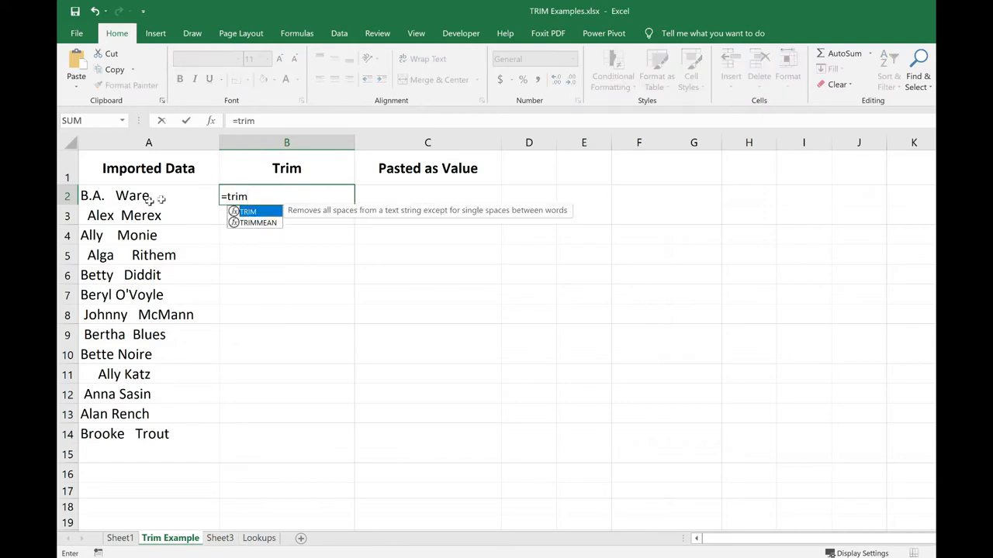
pyautogui.click(149, 196)
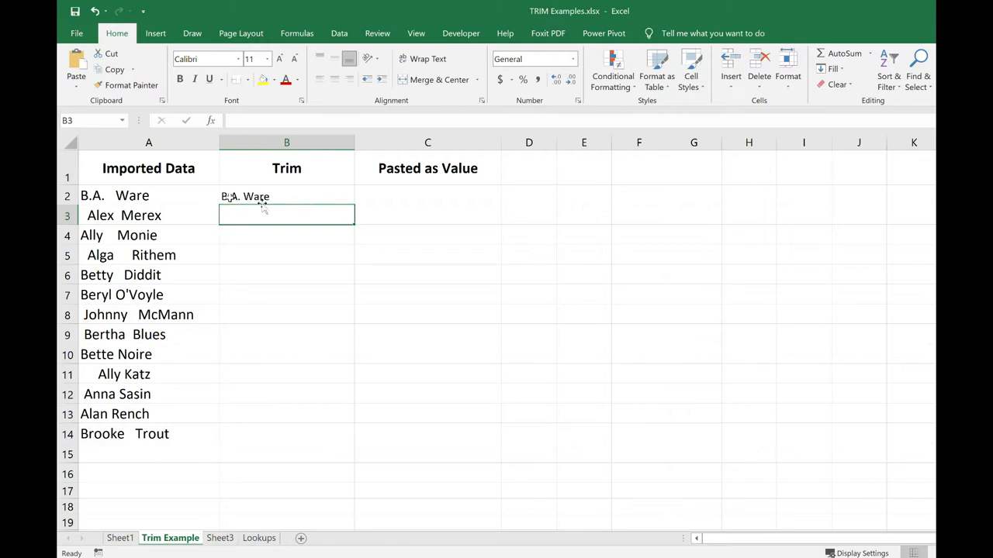
# Select B2 holding =TRIM(A2) as the formula to copy down the Trim column.
pyautogui.click(285, 196)
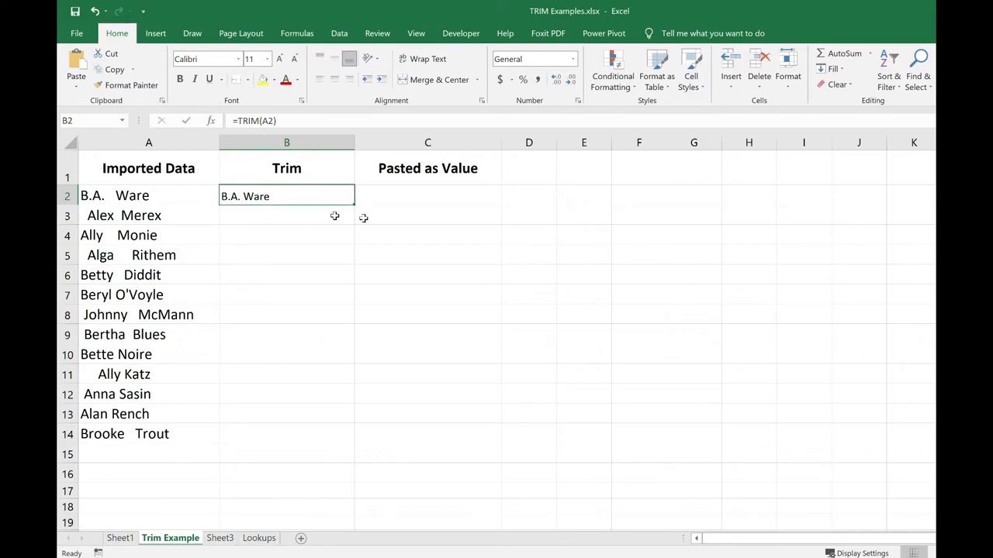
pyautogui.moveTo(344, 214)
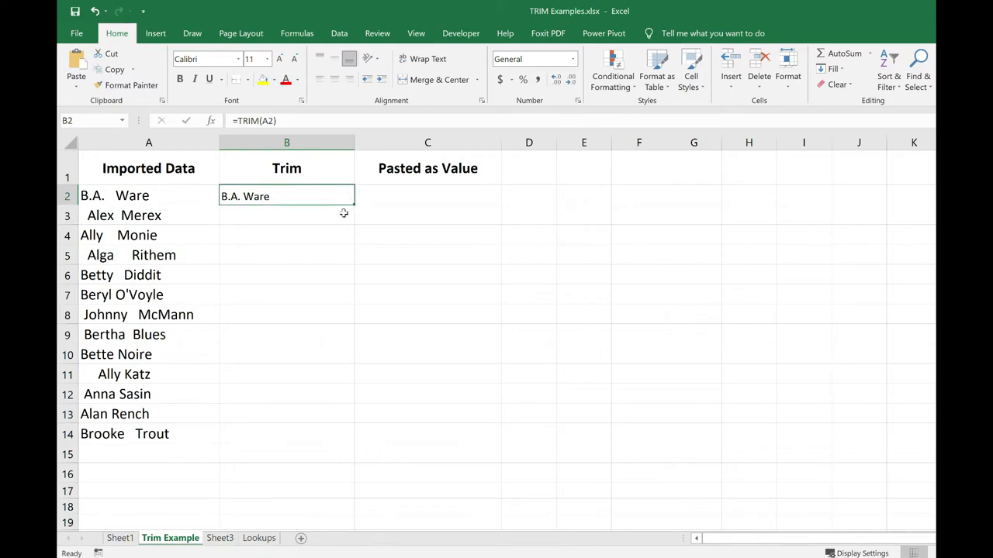
pyautogui.moveTo(345, 211)
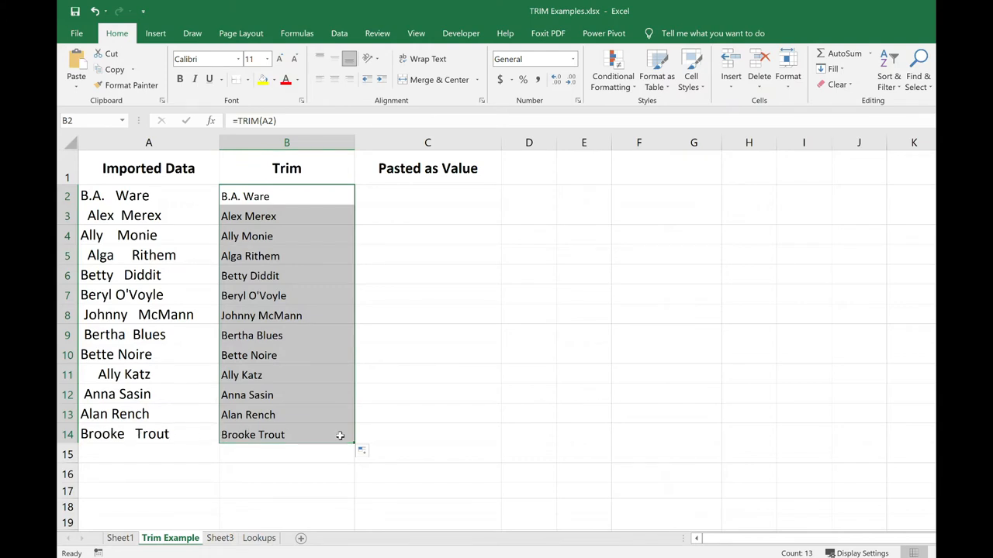
pyautogui.moveTo(391, 287)
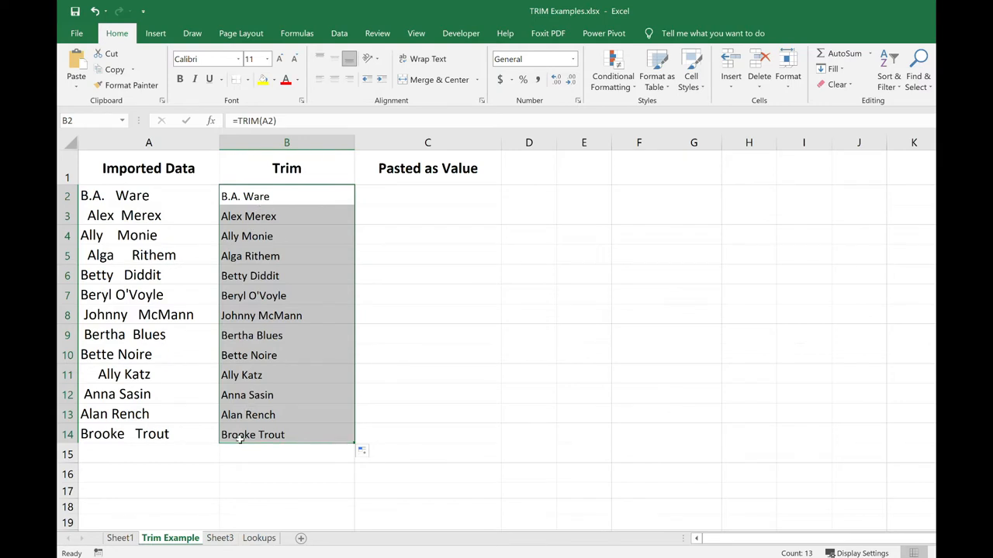
pyautogui.moveTo(239, 228)
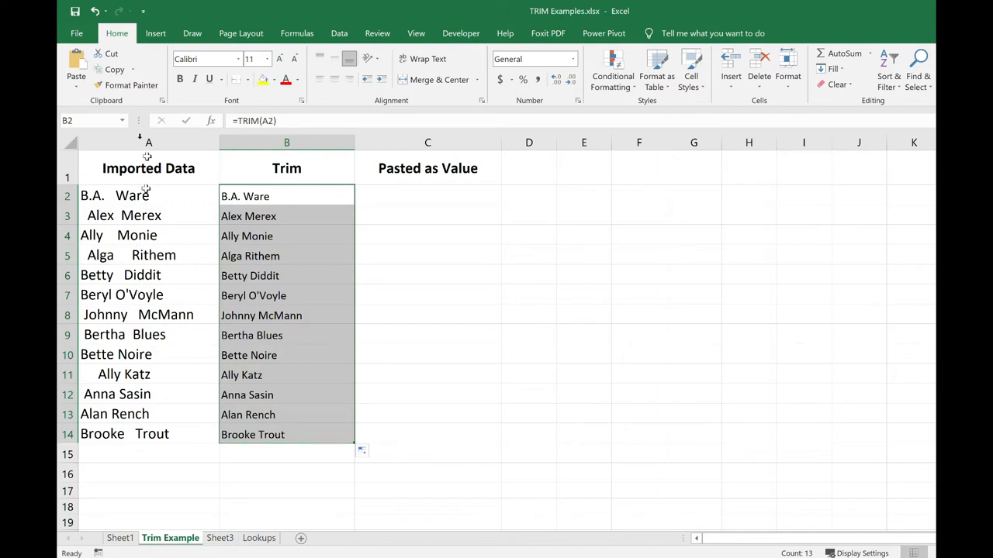
pyautogui.rightClick(149, 143)
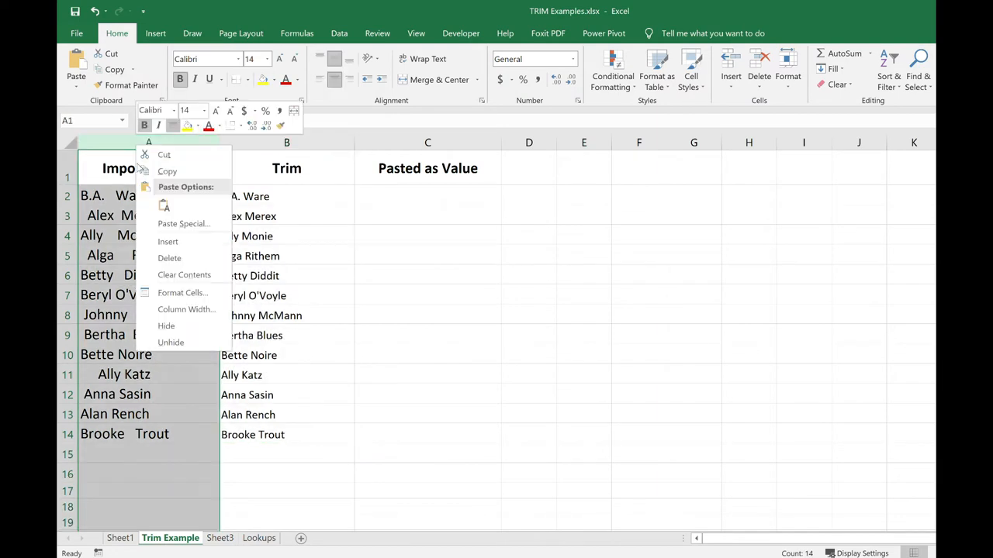
pyautogui.click(169, 257)
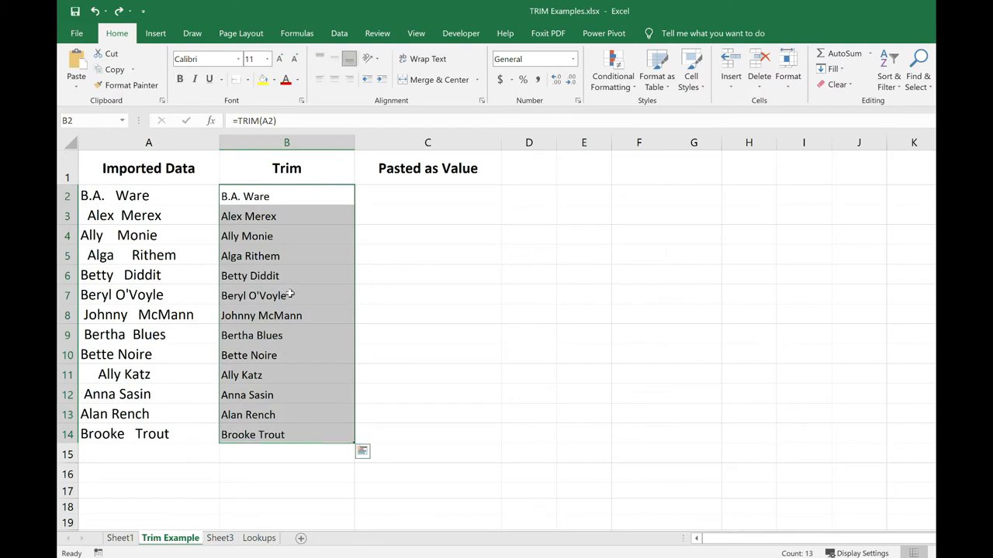
# Copy the cleaned names in B2:B14 and paste them as plain values into column C.
pyautogui.press('ctrl+c')
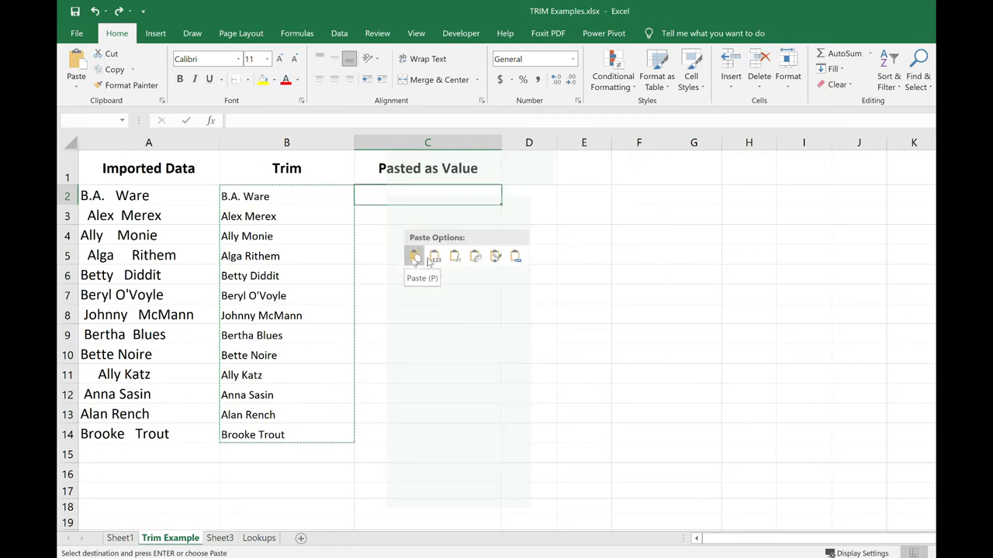
pyautogui.click(414, 256)
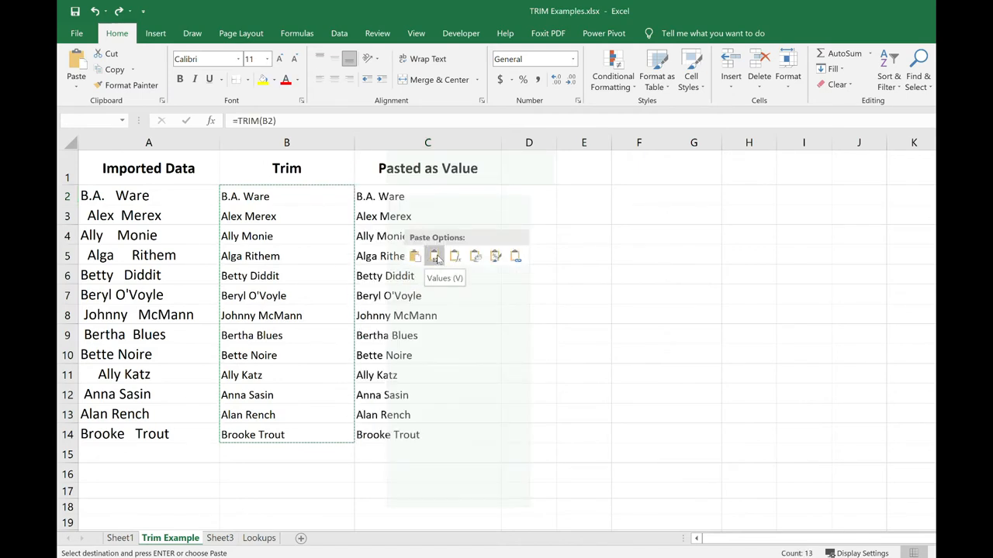
pyautogui.click(435, 256)
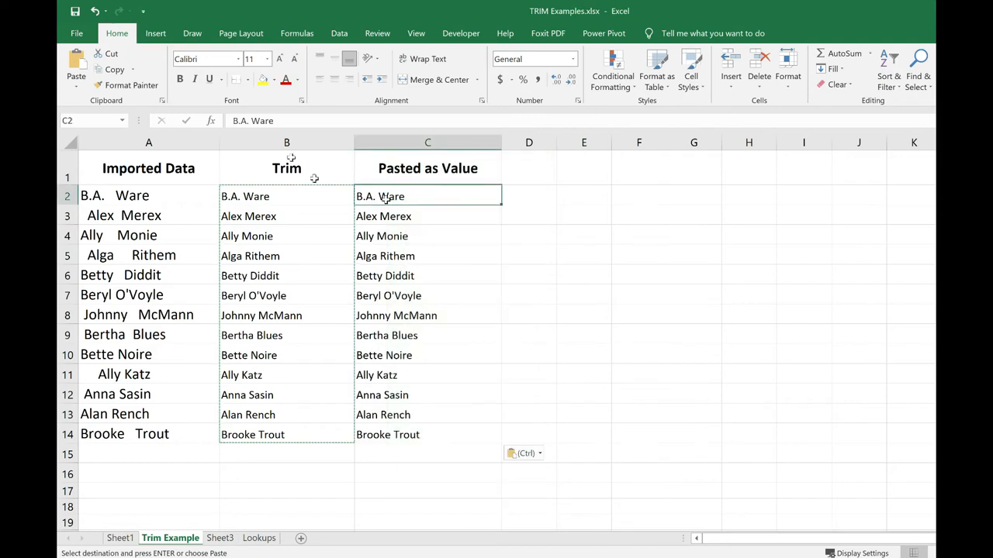
pyautogui.moveTo(286, 143)
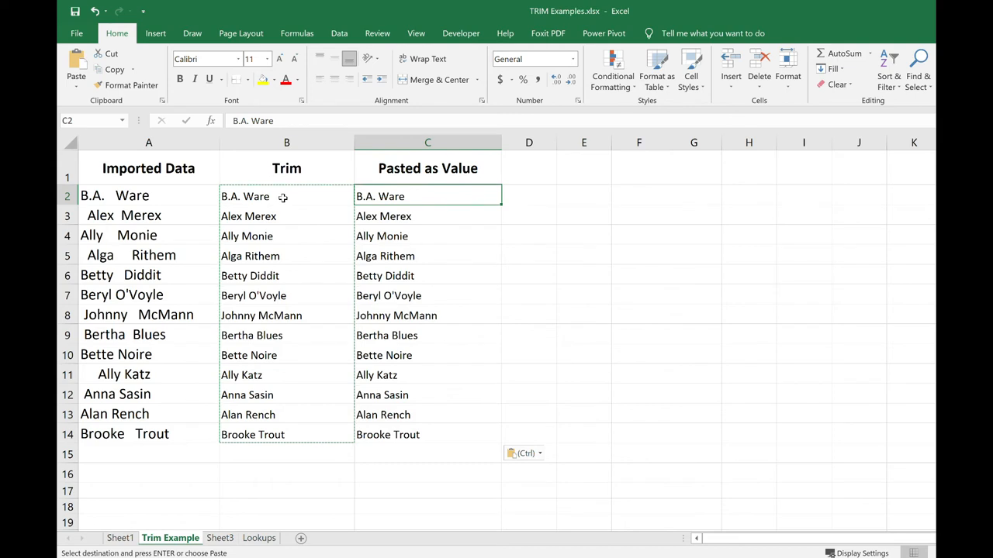
# Compare the formula in B2 against the pasted plain value in C2.
pyautogui.click(286, 195)
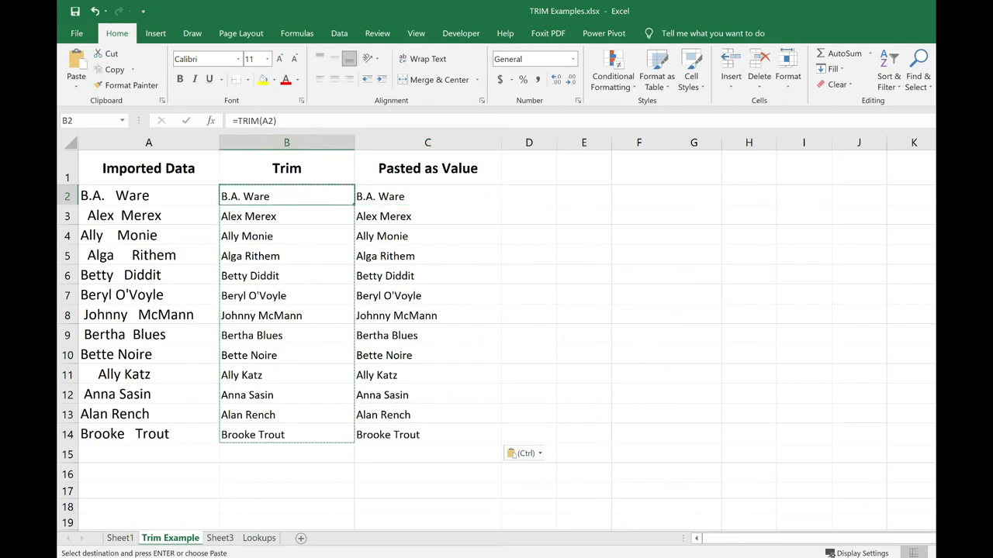
pyautogui.click(428, 196)
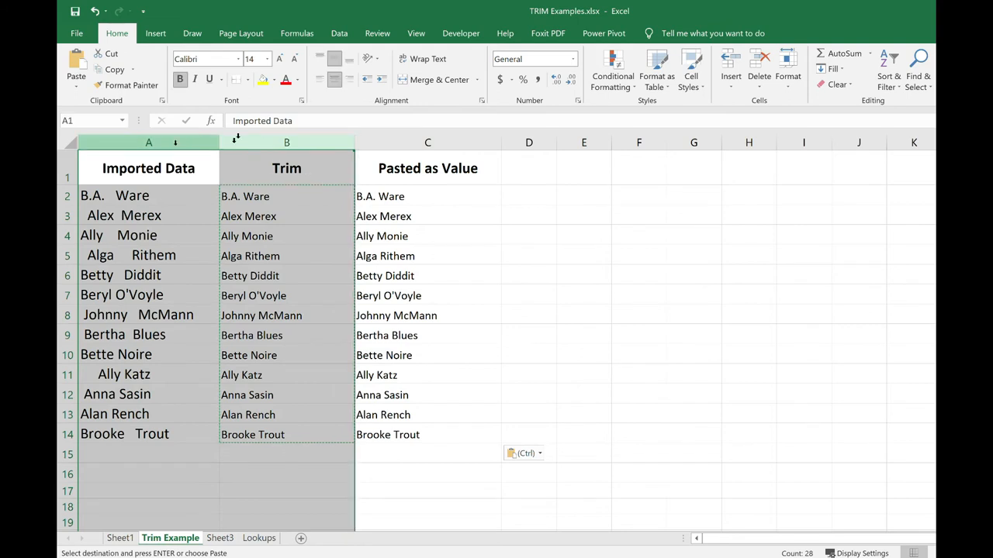
# Delete the selected Imported Data and Trim columns, leaving only the value names.
pyautogui.rightClick(286, 143)
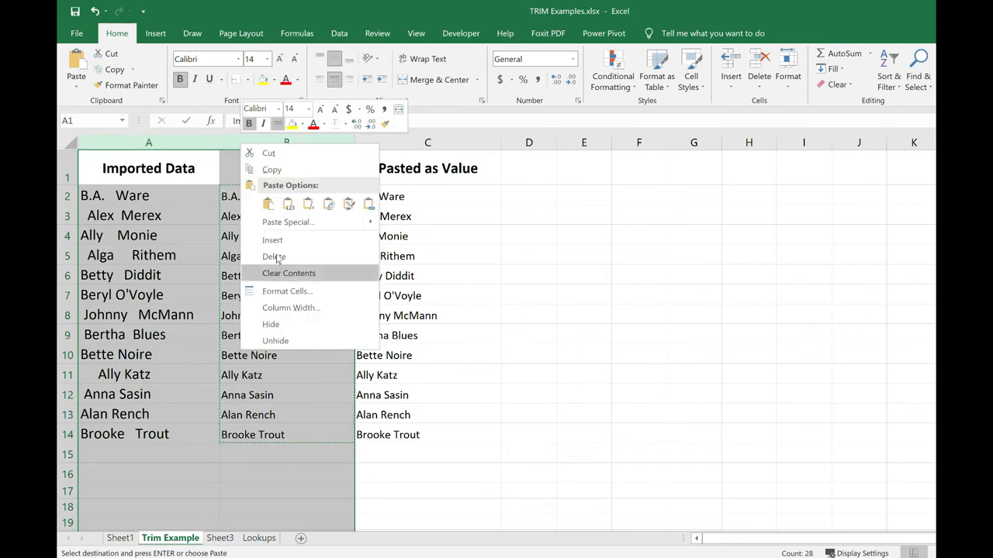
pyautogui.click(274, 258)
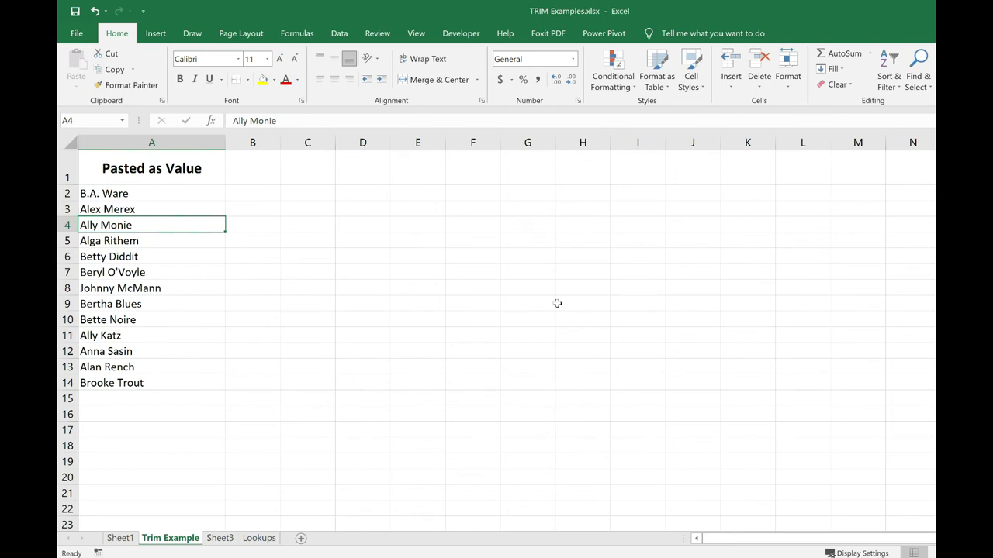
pyautogui.moveTo(825, 318)
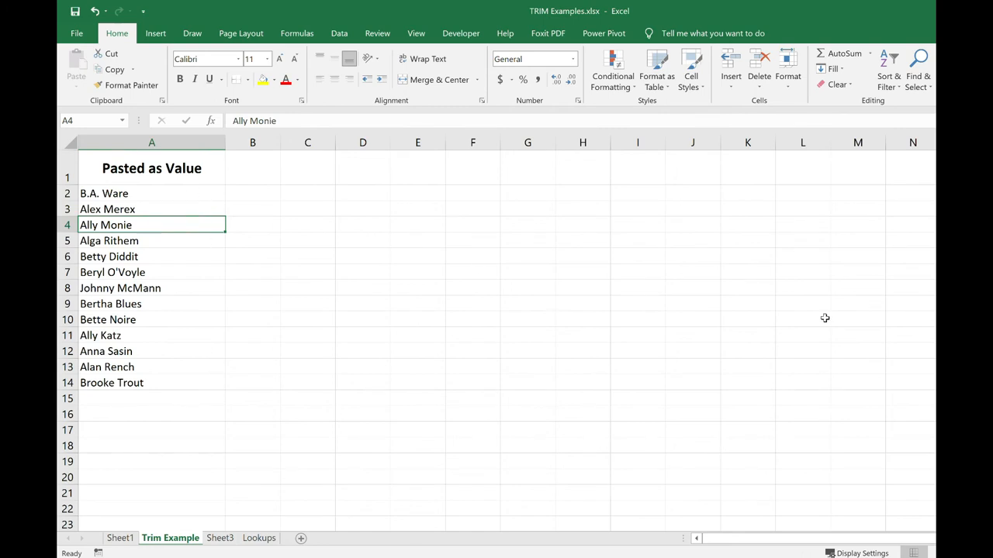